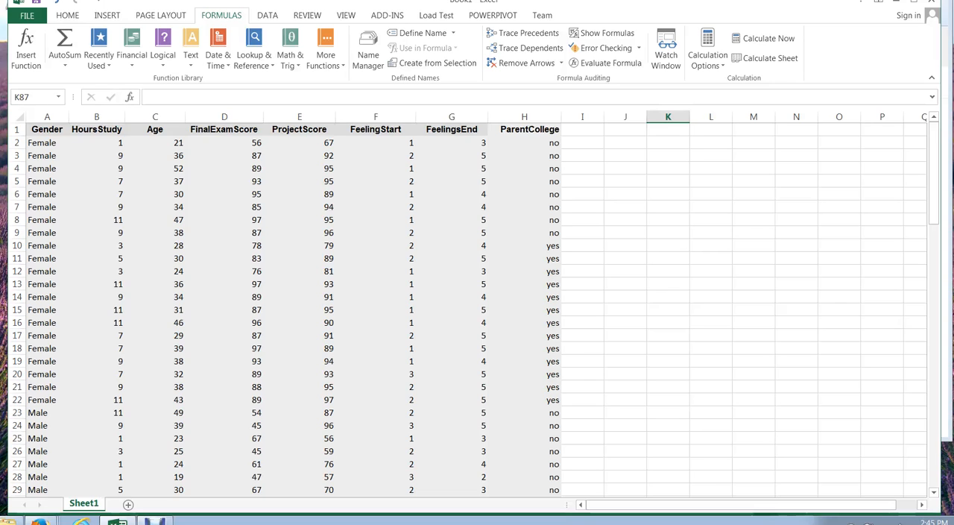
pyautogui.moveTo(224, 145)
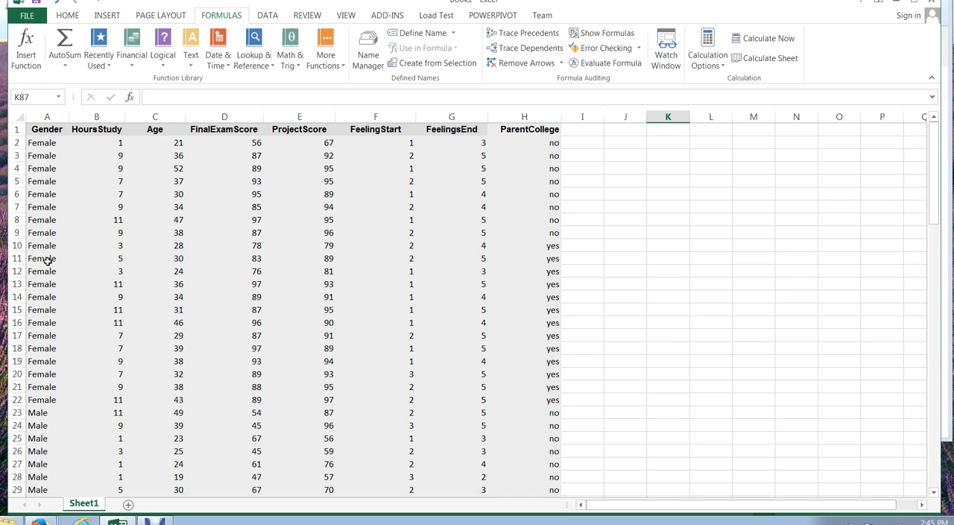
pyautogui.moveTo(230, 174)
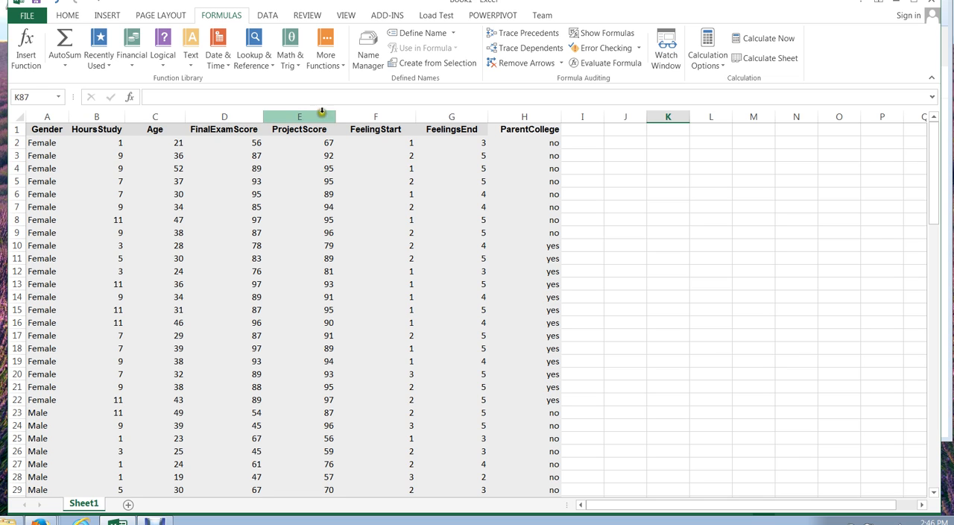
# Select the FeelingStart and FeelingsEnd data F1:G36, headers through row 36.
pyautogui.click(376, 128)
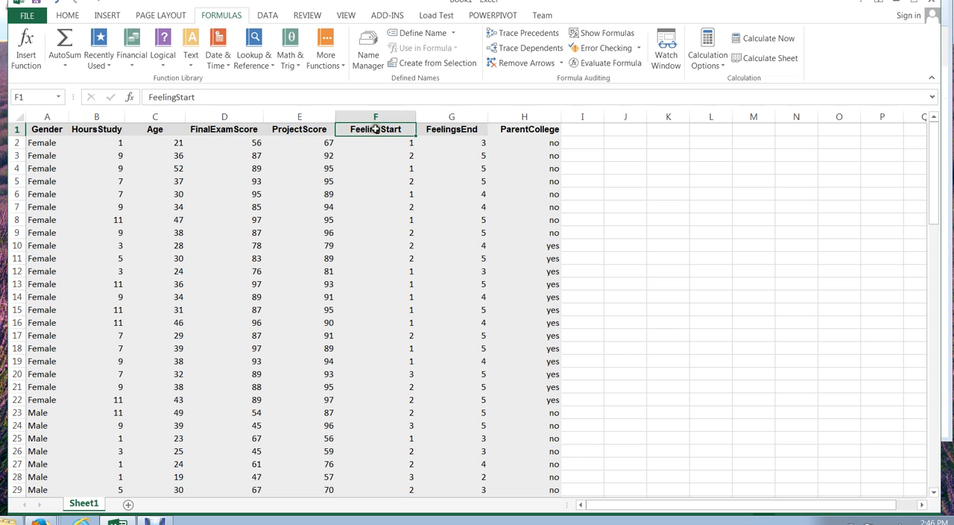
pyautogui.click(450, 128)
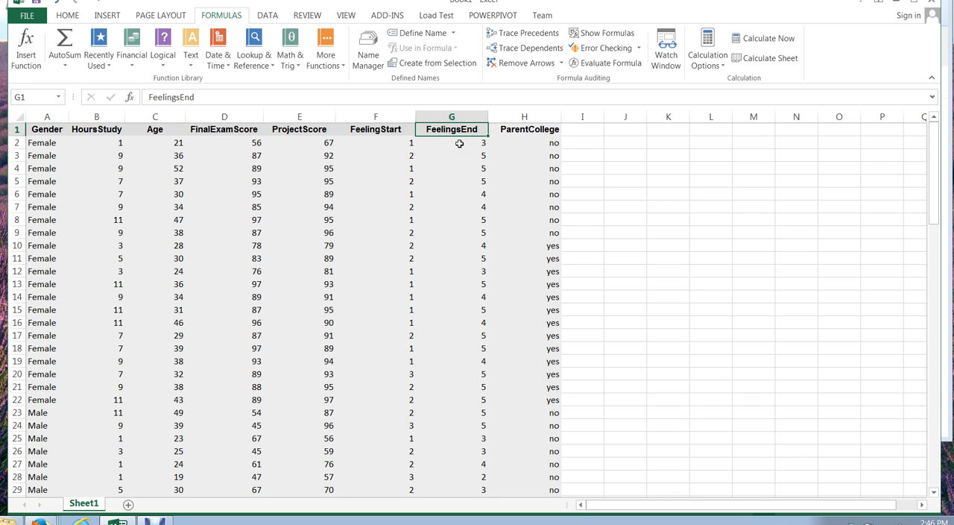
pyautogui.click(459, 143)
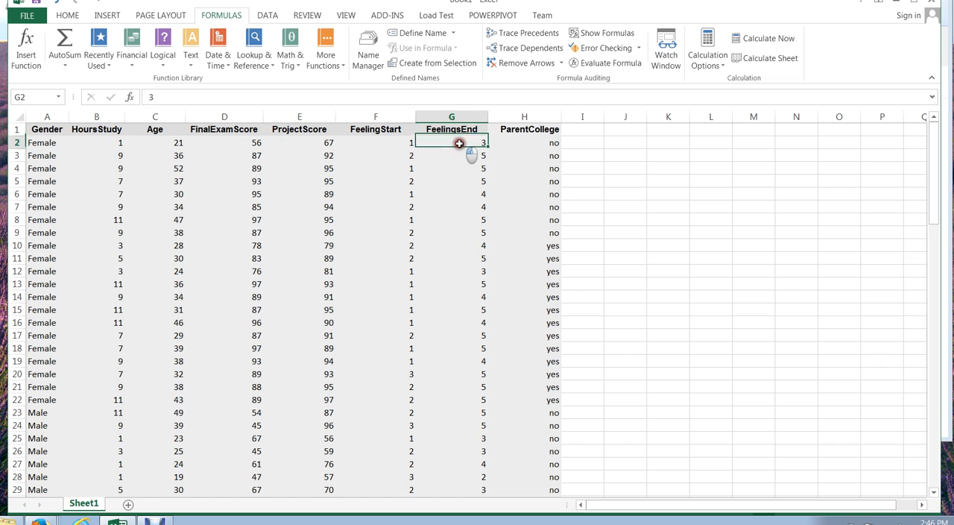
pyautogui.moveTo(459, 144)
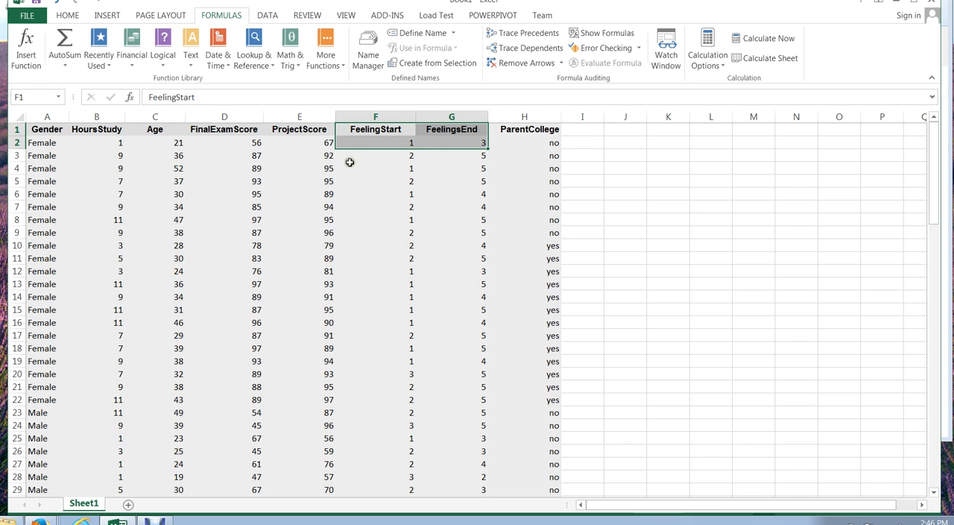
pyautogui.click(375, 143)
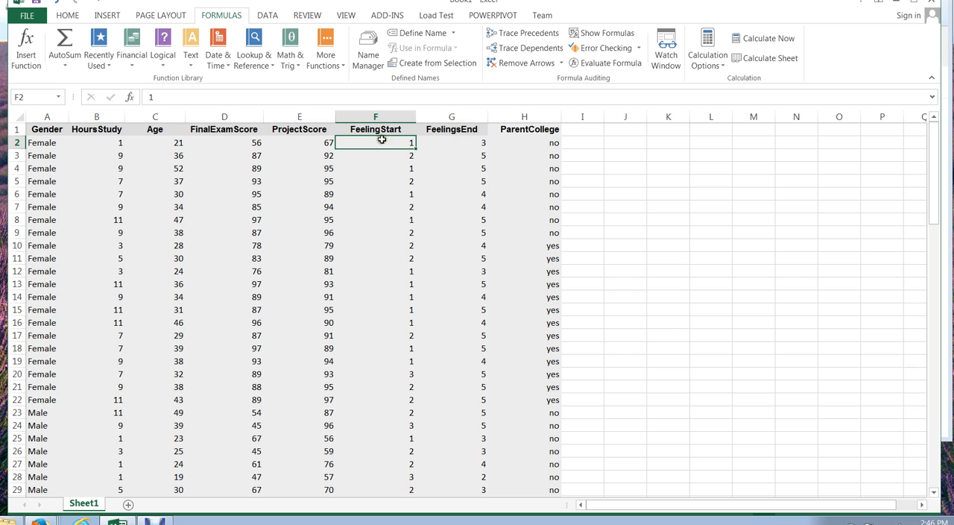
pyautogui.click(450, 143)
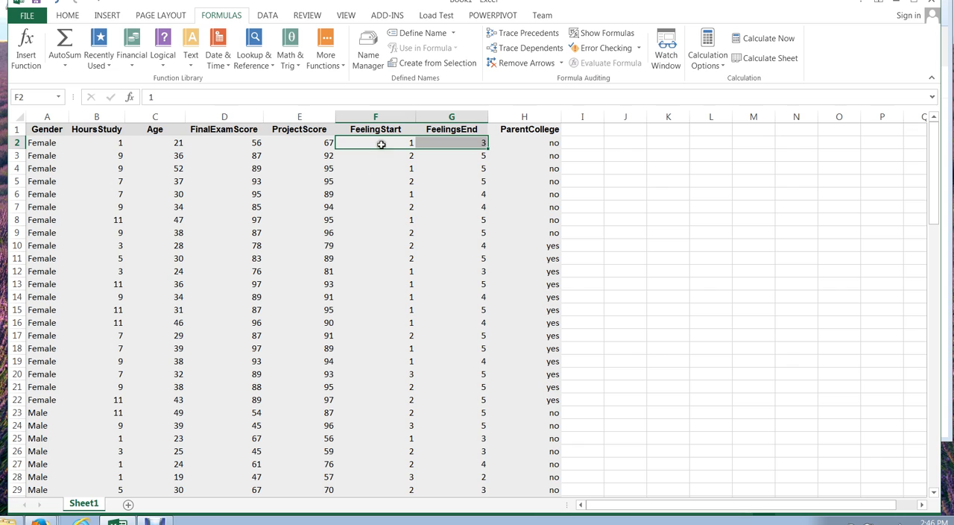
pyautogui.click(376, 128)
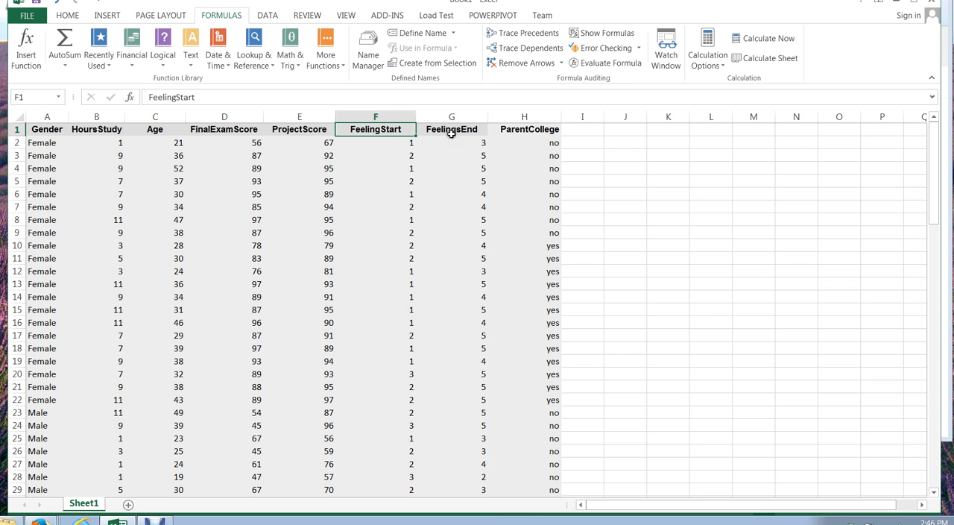
pyautogui.click(451, 128)
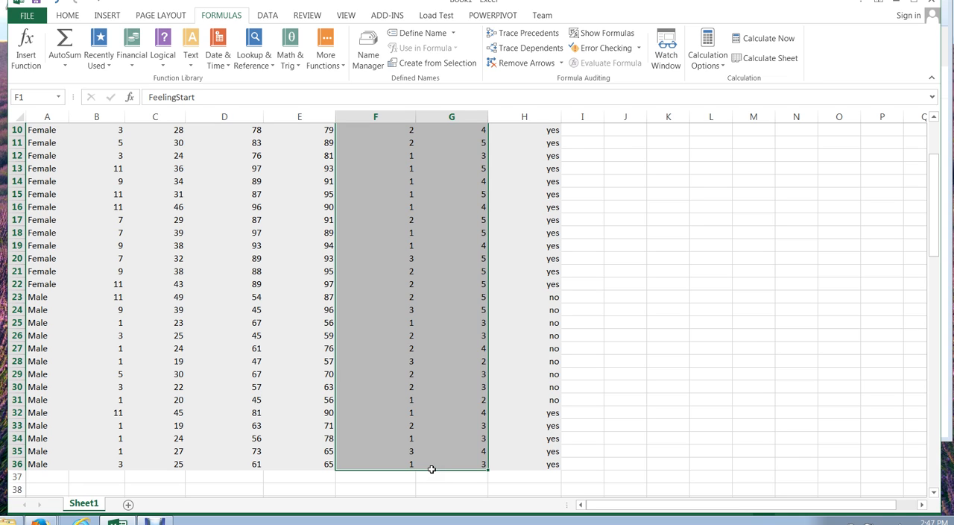
# Copy the selected columns and choose C41 as the paste destination below the table.
pyautogui.press('ctrl+c')
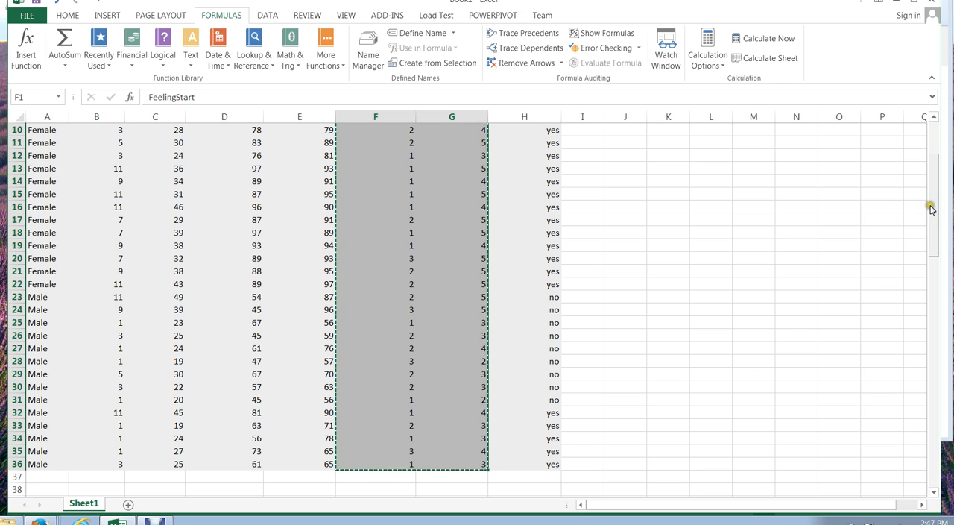
pyautogui.moveTo(930, 209); pyautogui.dragTo(927, 298)
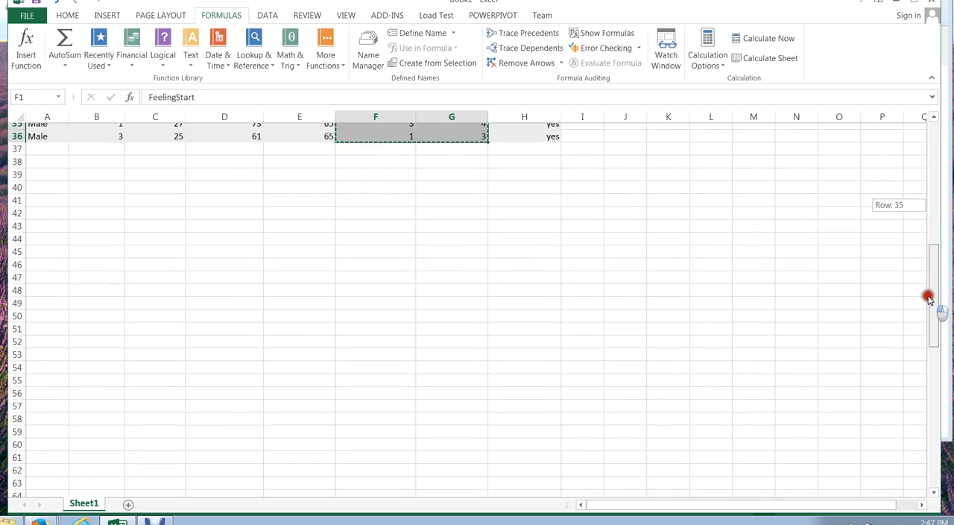
pyautogui.click(155, 167)
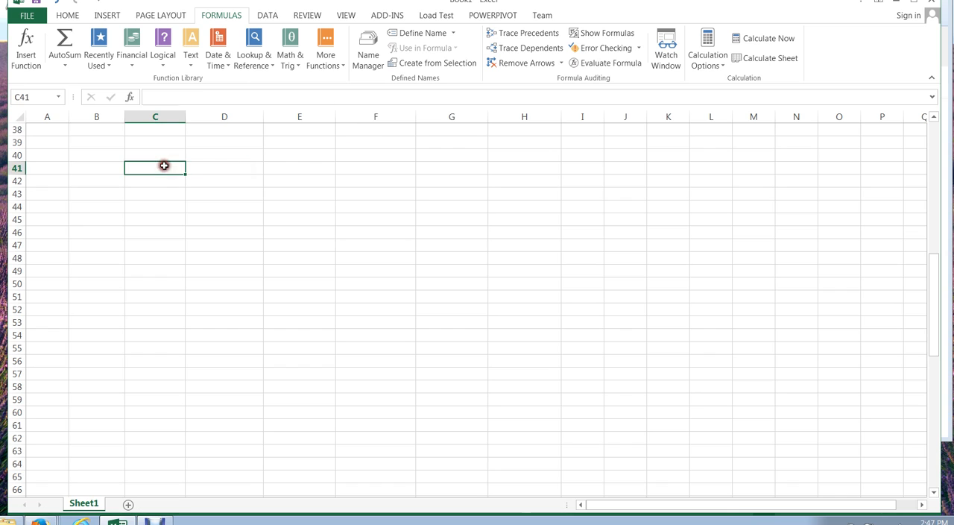
pyautogui.moveTo(190, 167)
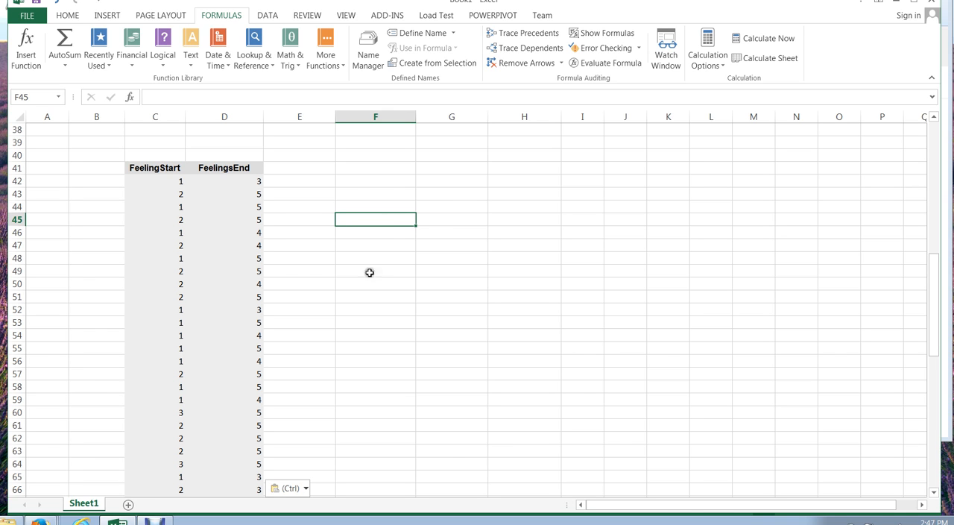
pyautogui.moveTo(481, 264)
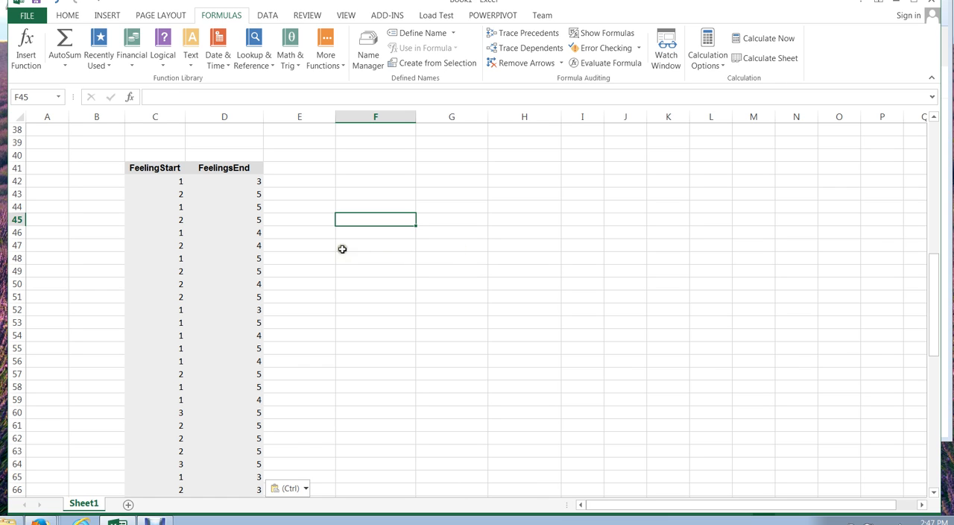
pyautogui.moveTo(334, 259)
pyautogui.write('=')
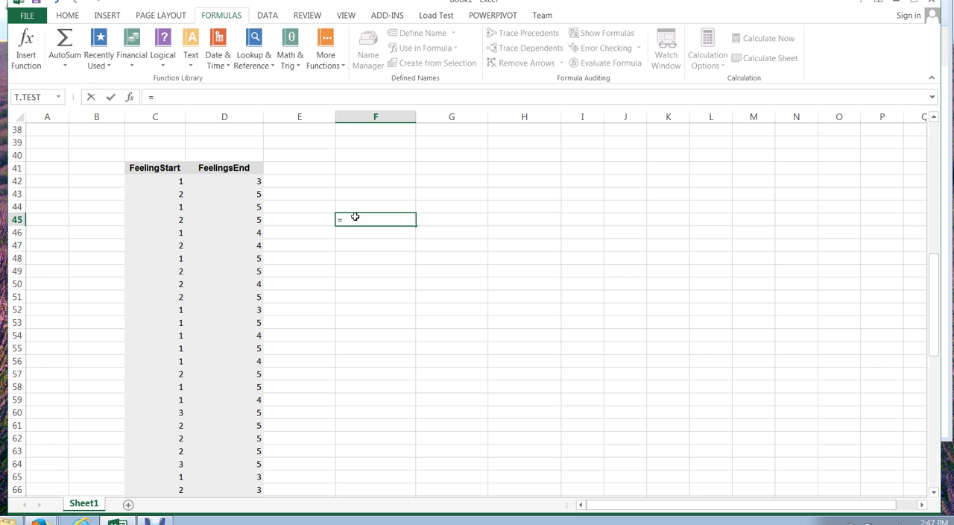
# Insert the T.TEST function into the formula in F45 via autocomplete.
pyautogui.write('t')
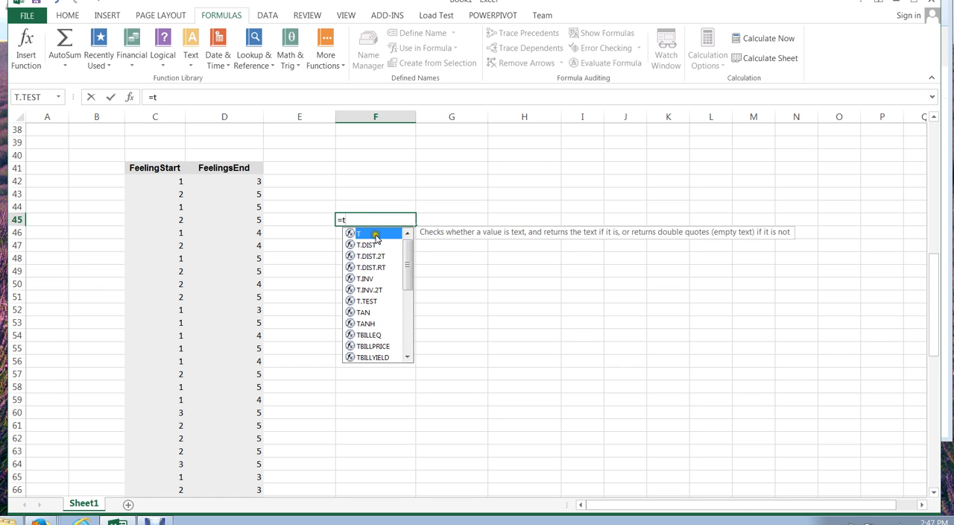
pyautogui.moveTo(371, 301)
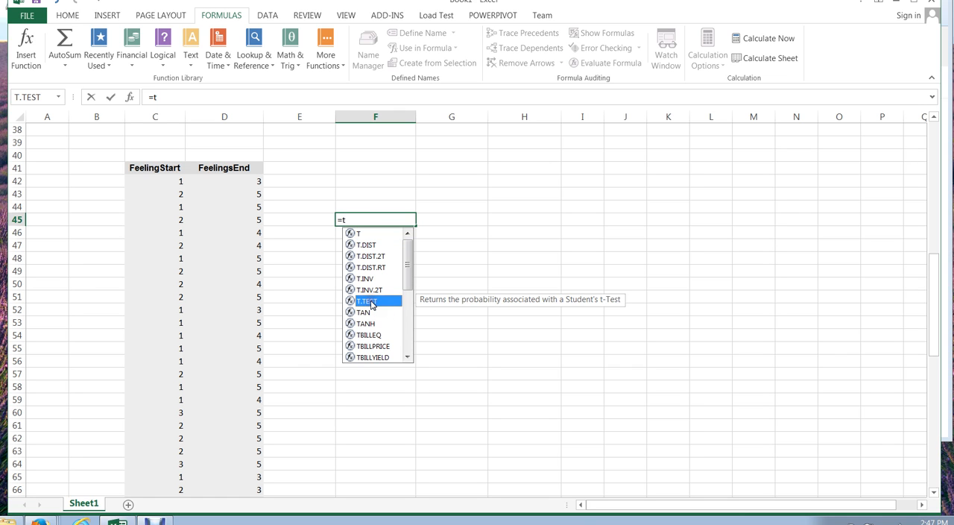
pyautogui.doubleClick(366, 300)
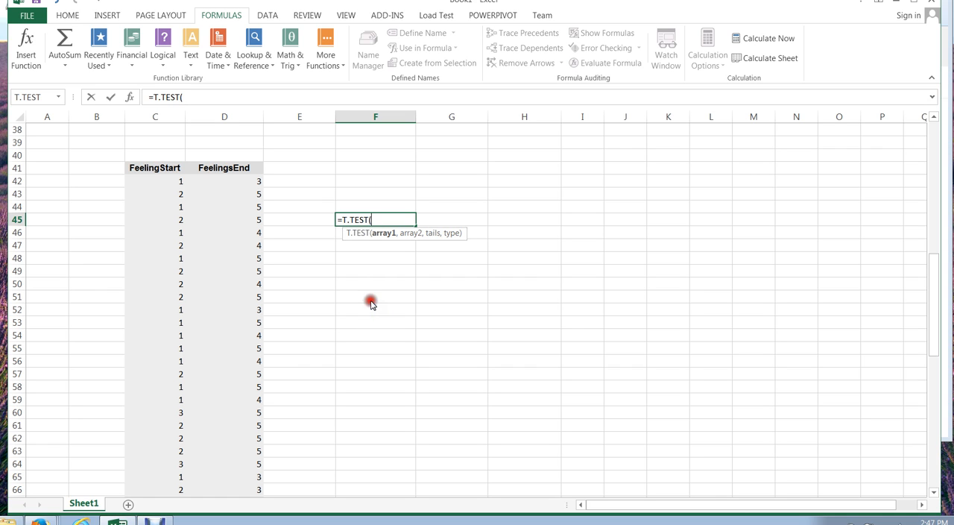
pyautogui.moveTo(372, 304)
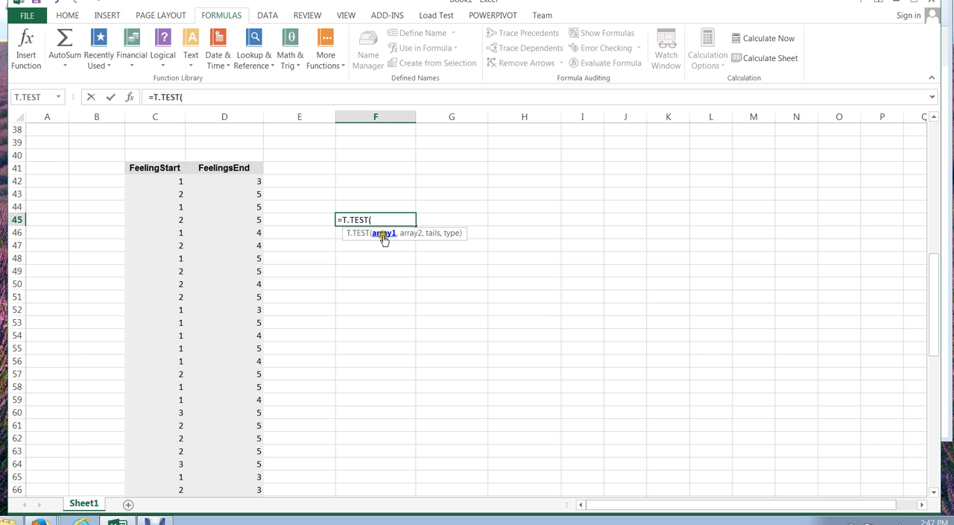
pyautogui.moveTo(156, 345)
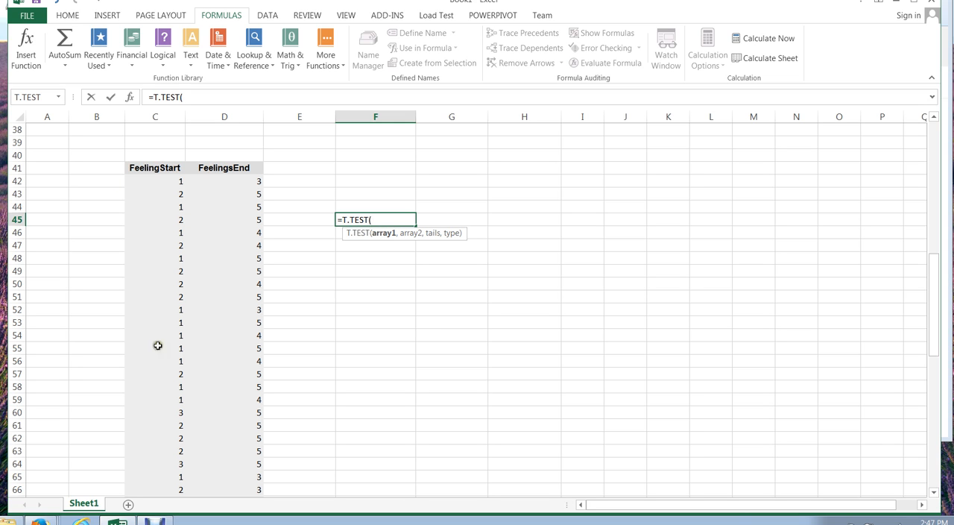
pyautogui.moveTo(400, 235)
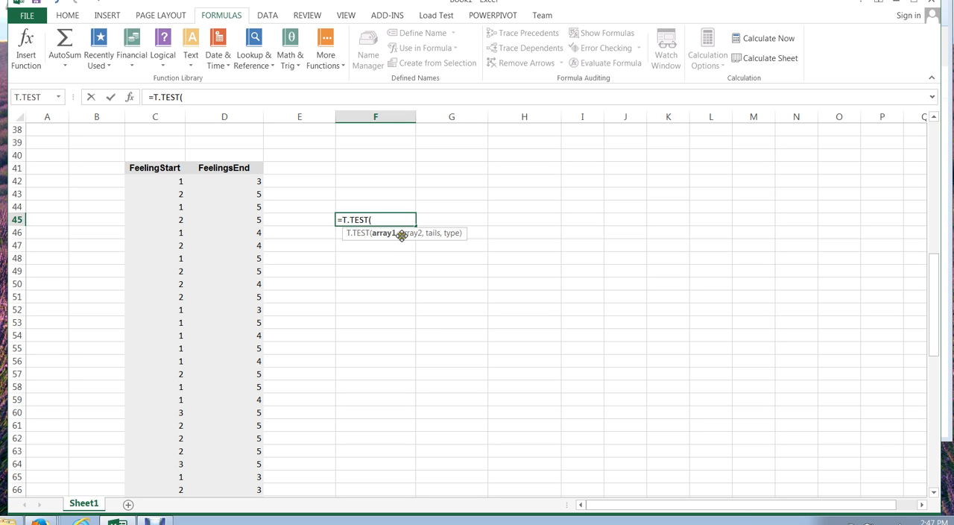
pyautogui.moveTo(435, 232)
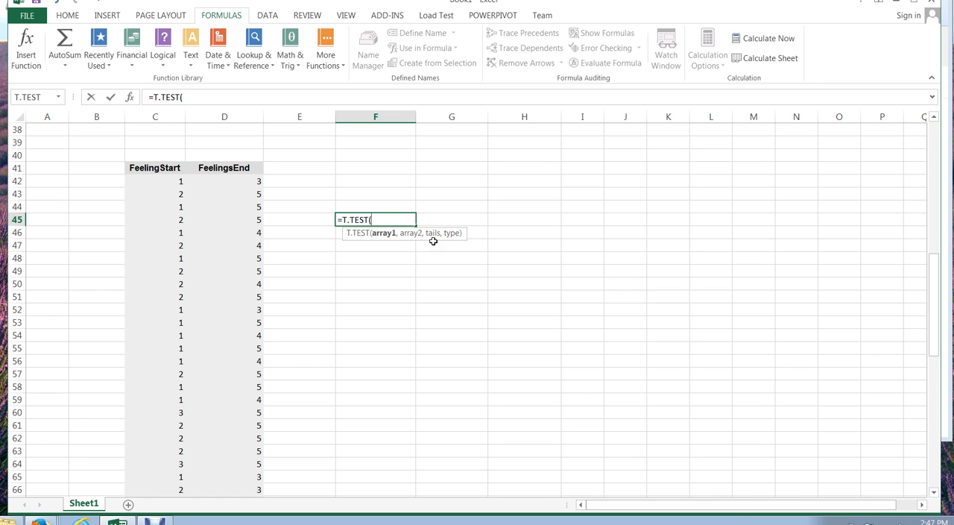
pyautogui.moveTo(435, 241)
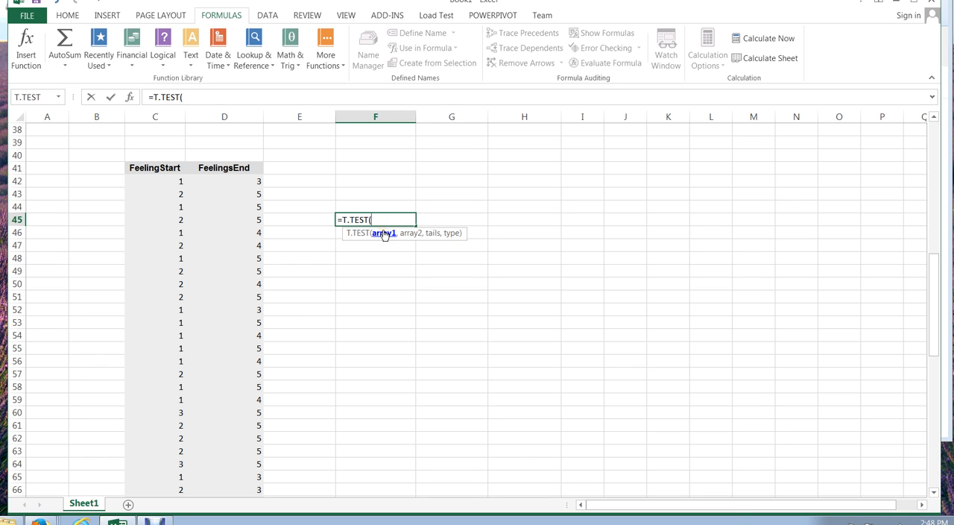
# Set C42:C76 as the first T.TEST array and the FeelingsEnd values as the second.
pyautogui.click(155, 180)
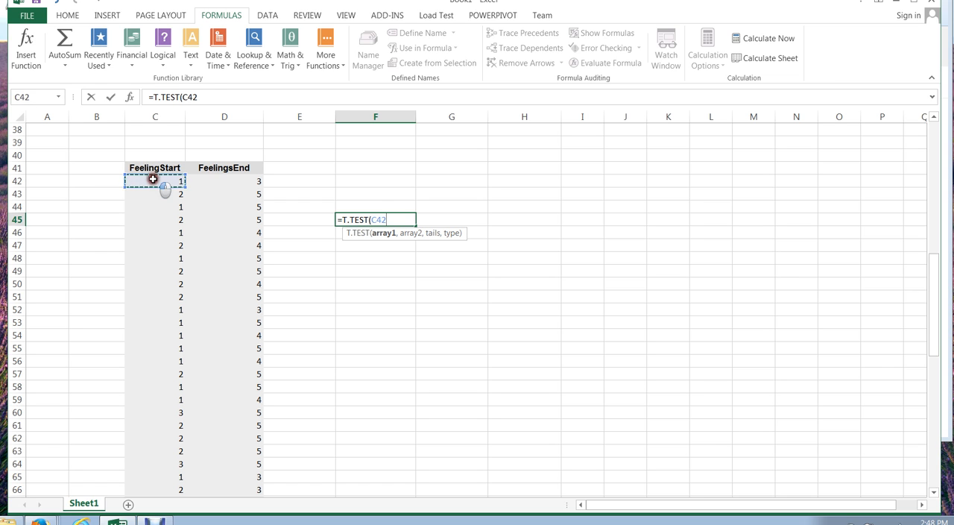
pyautogui.moveTo(155, 181); pyautogui.dragTo(155, 258)
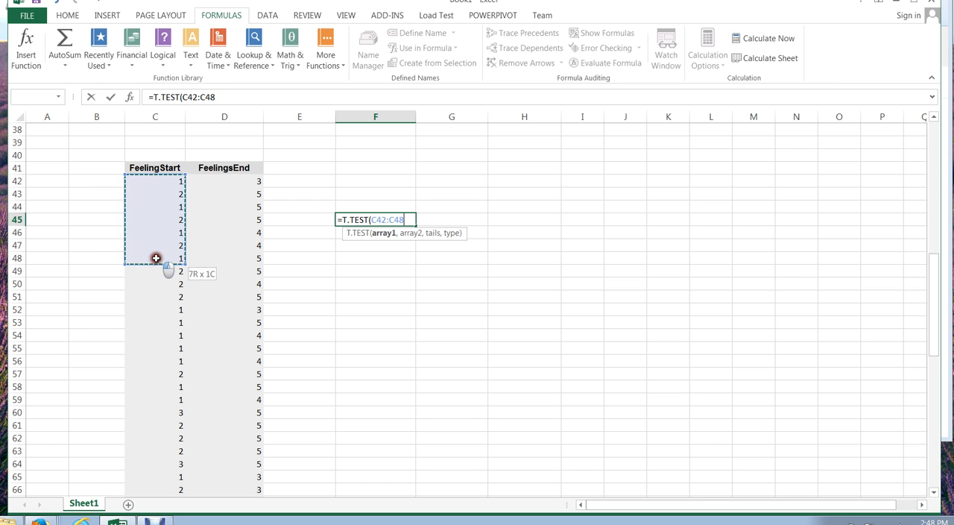
pyautogui.moveTo(155, 258); pyautogui.dragTo(156, 474)
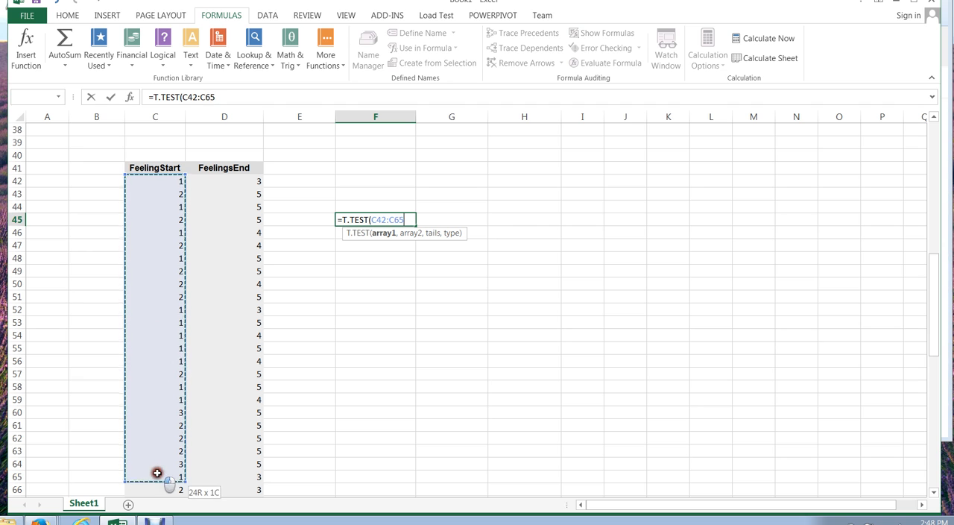
pyautogui.moveTo(158, 474); pyautogui.dragTo(159, 499)
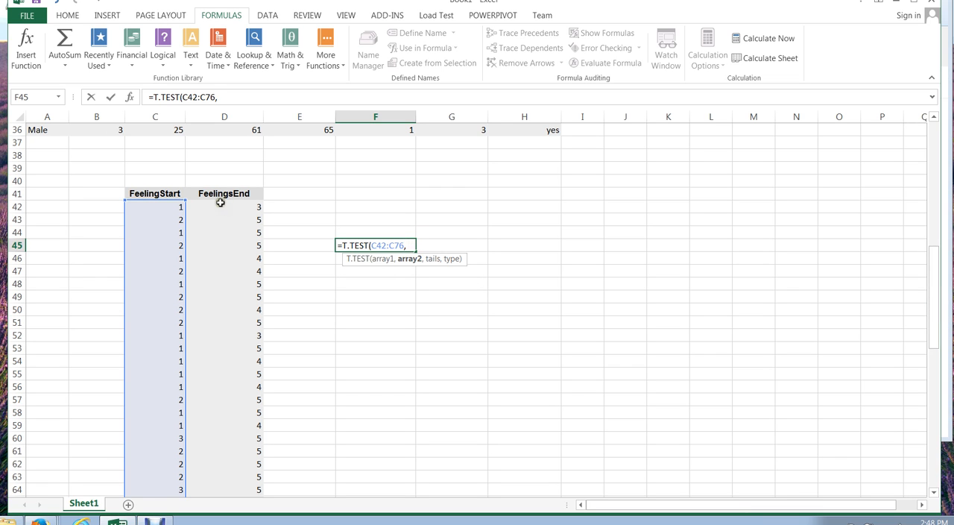
pyautogui.moveTo(223, 206); pyautogui.dragTo(223, 283)
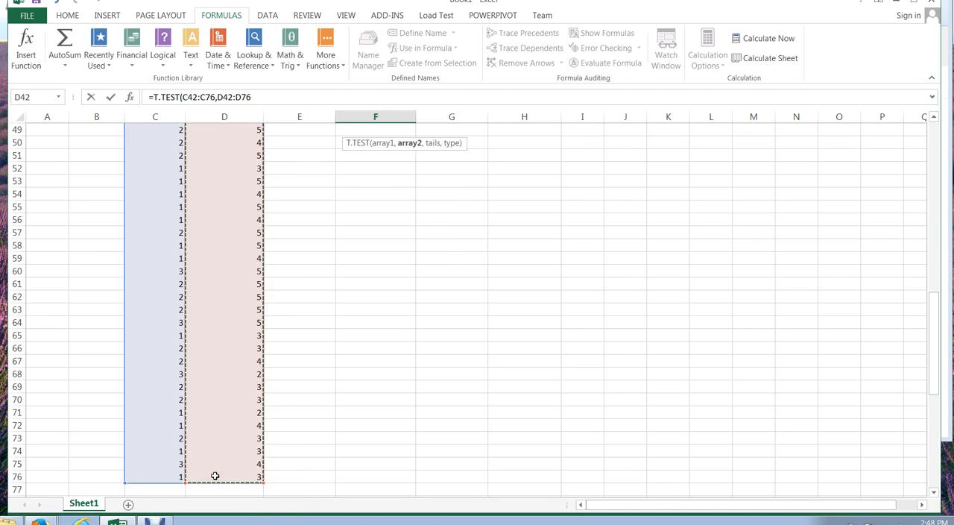
# Finish T.TEST with tails 2, type 1 (paired) returning 1.78462E-14, and label it 'p value'.
pyautogui.write(',')
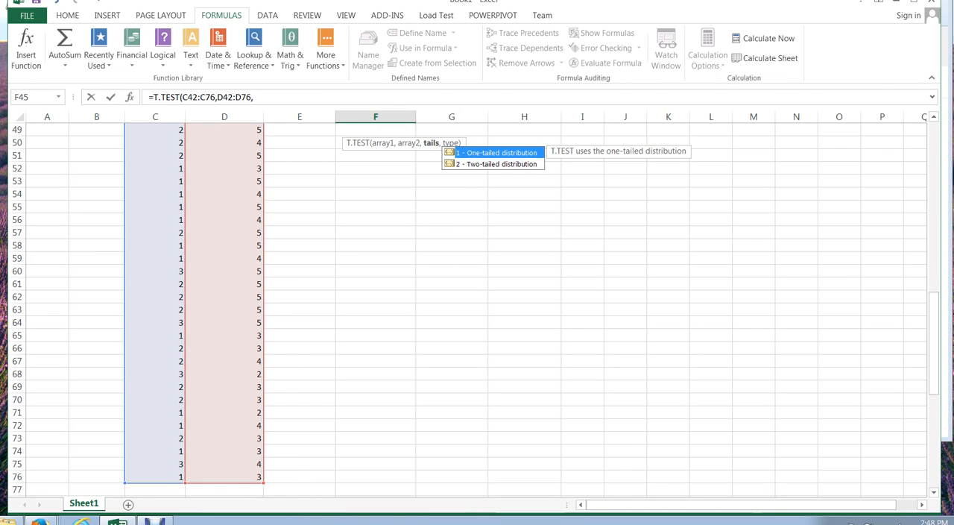
pyautogui.moveTo(492, 146)
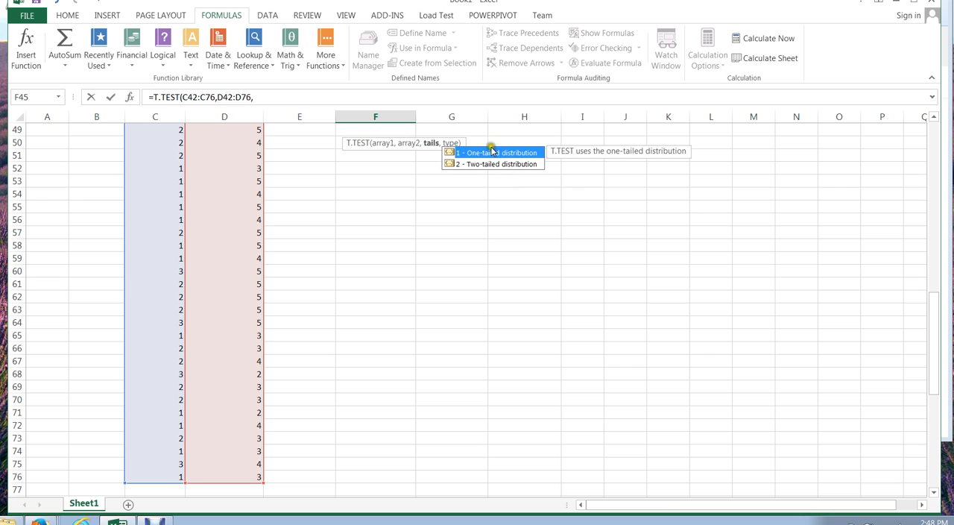
pyautogui.moveTo(477, 167)
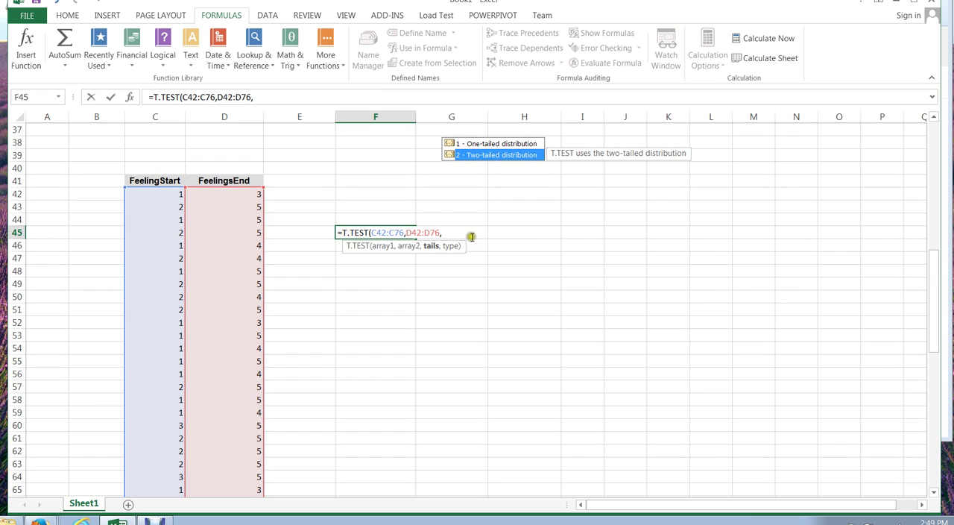
pyautogui.moveTo(460, 236)
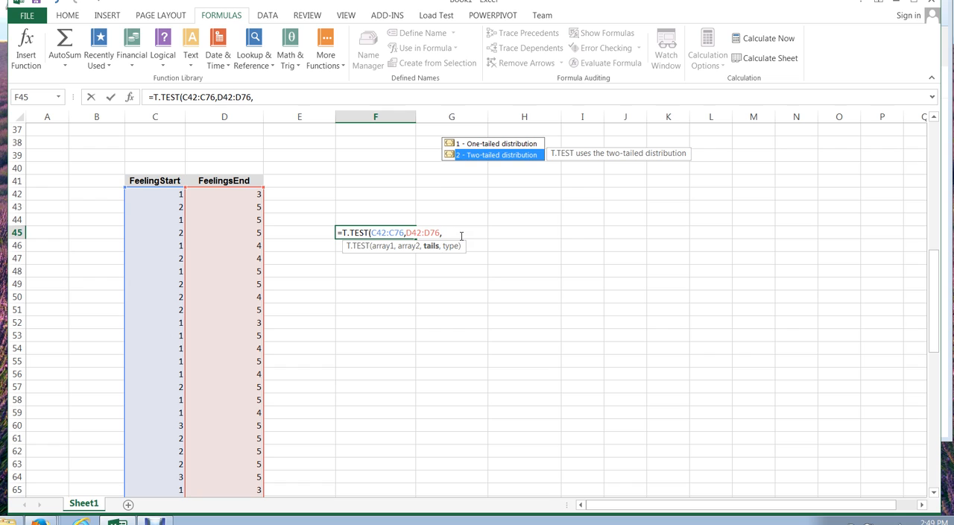
pyautogui.write('2,')
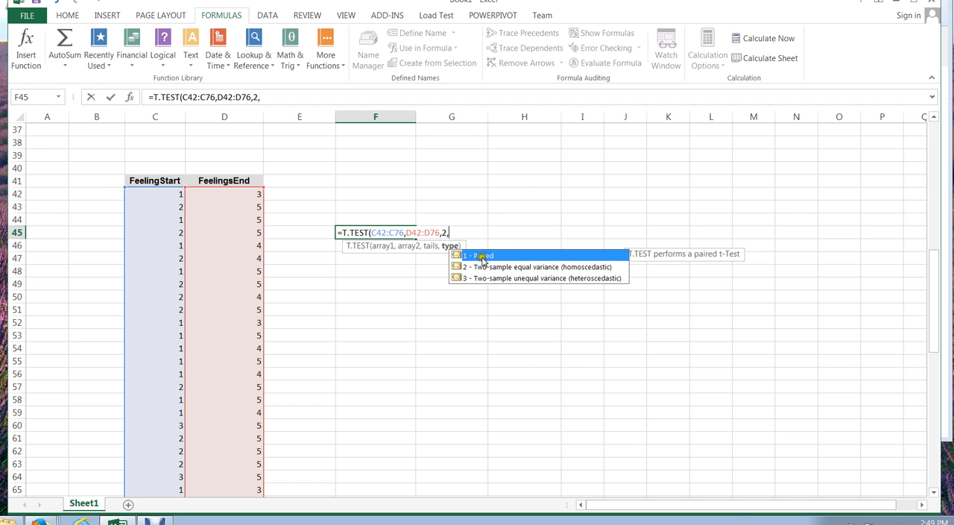
pyautogui.moveTo(492, 259)
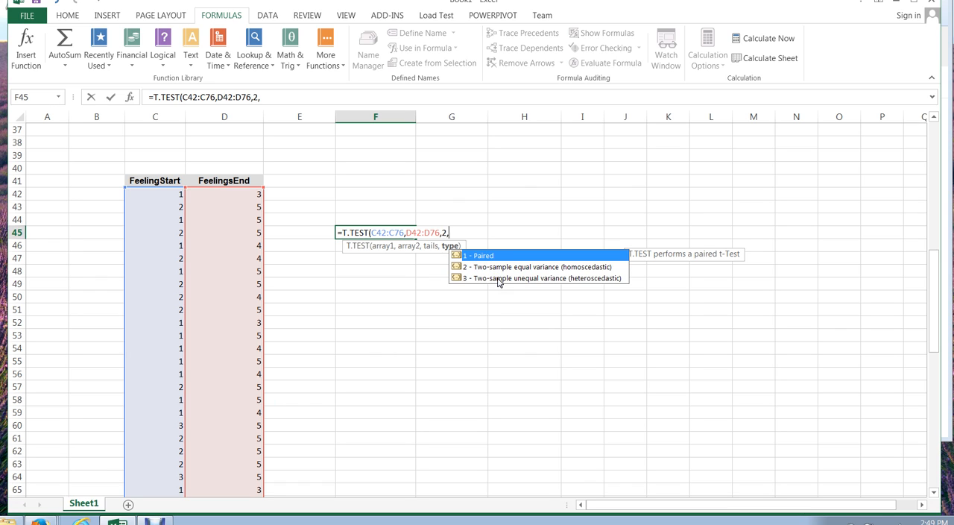
pyautogui.write('1)')
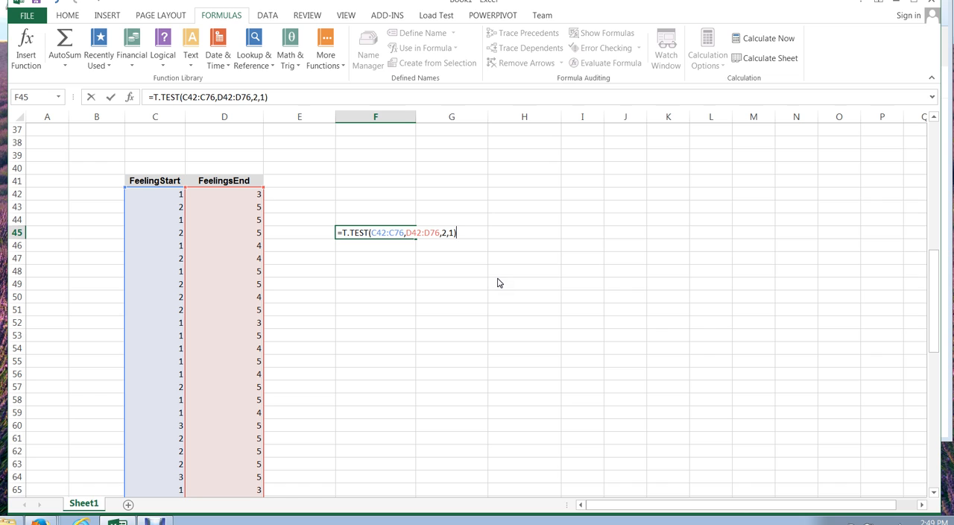
pyautogui.press('Enter')
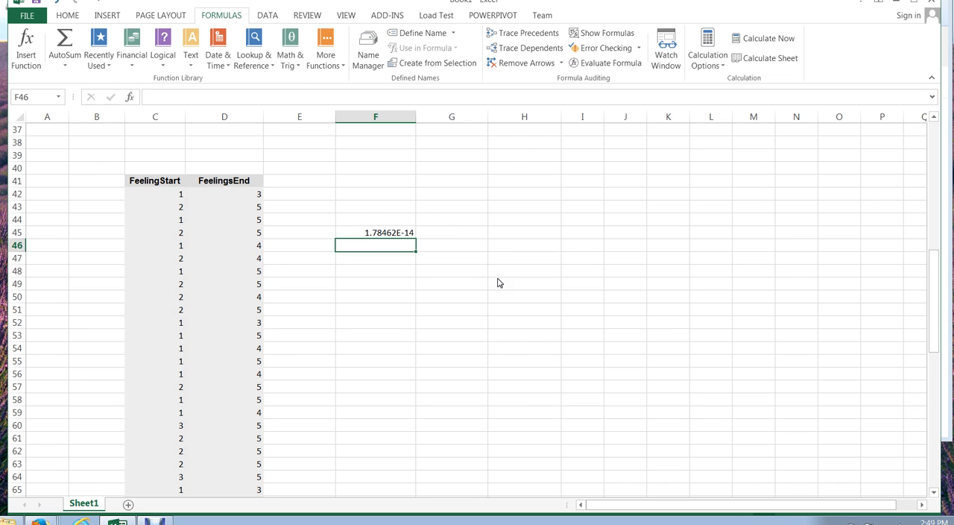
pyautogui.click(374, 233)
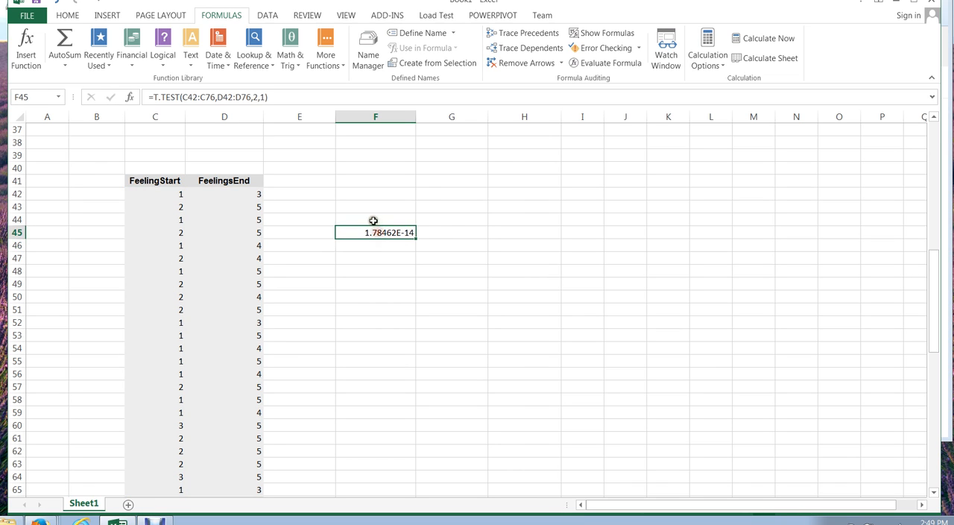
pyautogui.write('p value')
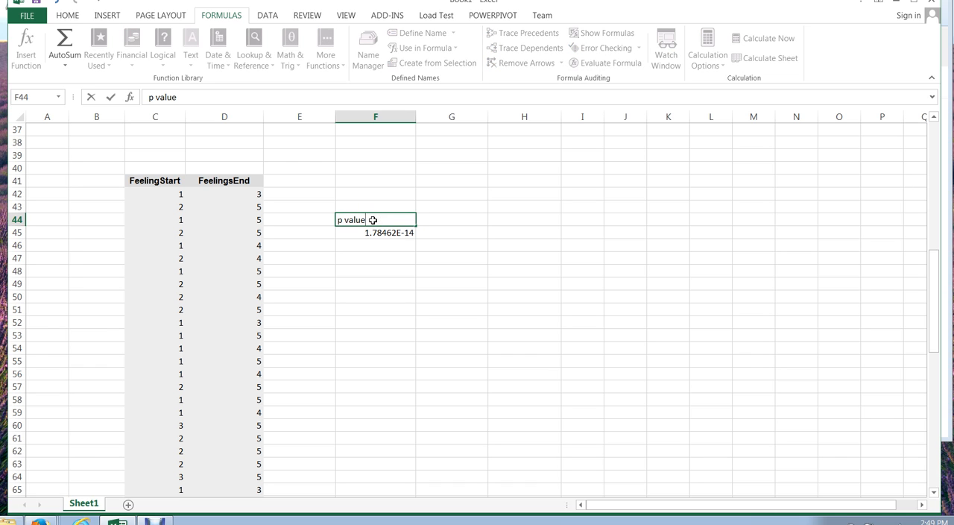
# Write the note 'p value < alpha' below the result with 'SIG' underneath.
pyautogui.click(375, 258)
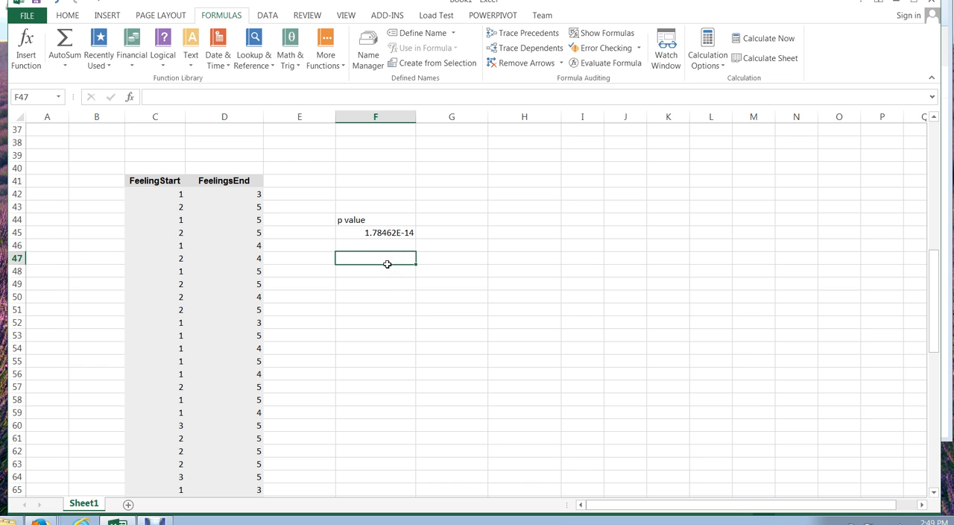
pyautogui.click(376, 269)
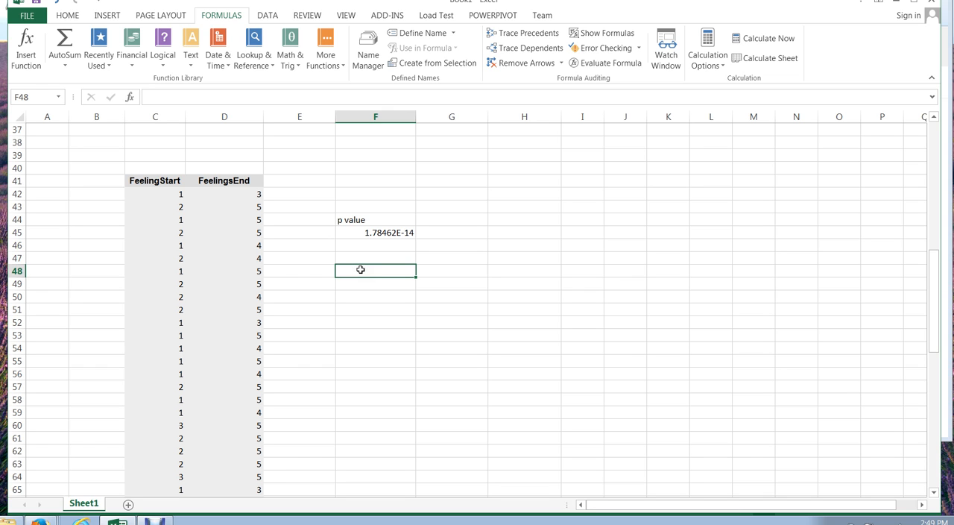
pyautogui.write('p')
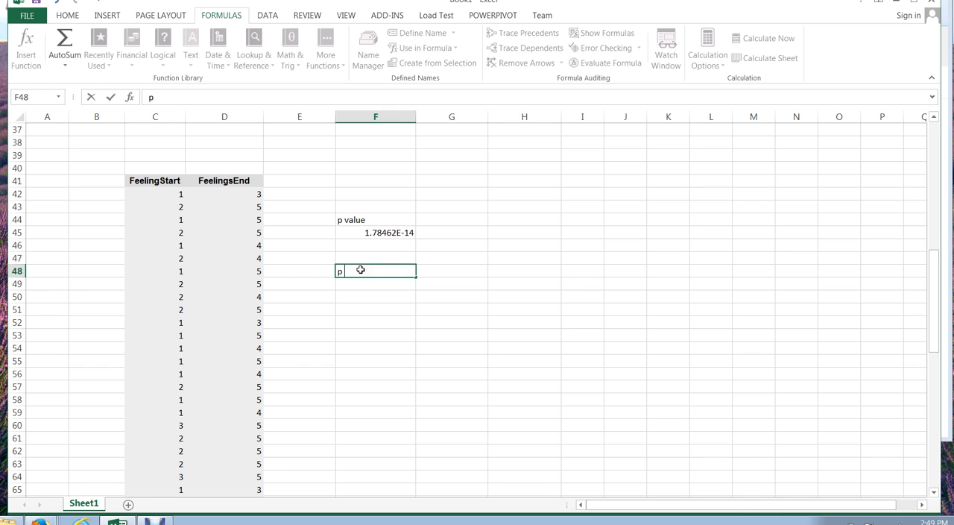
pyautogui.write('value')
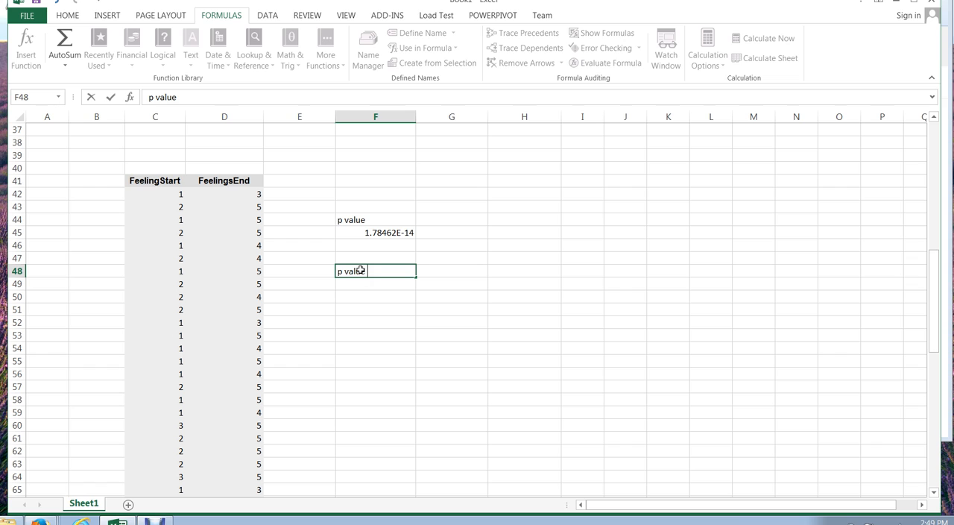
pyautogui.write('<')
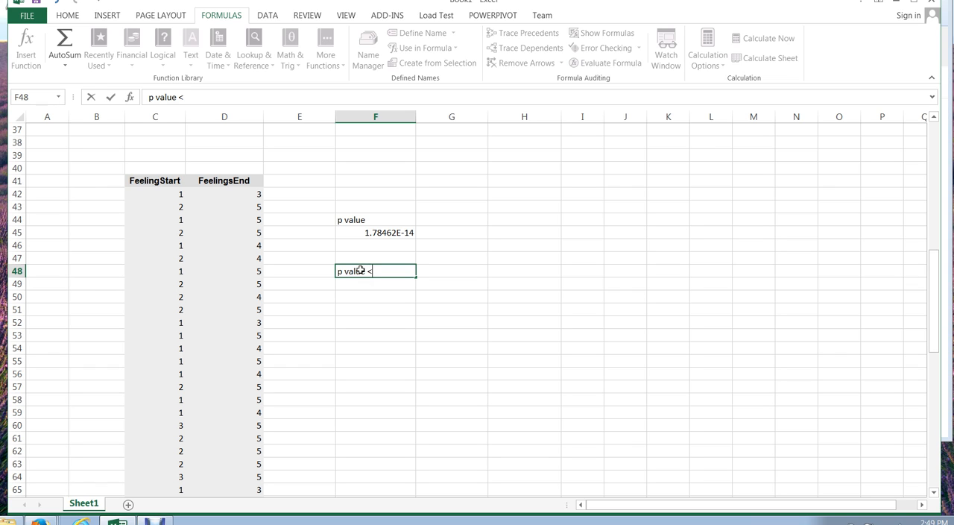
pyautogui.write('alpha')
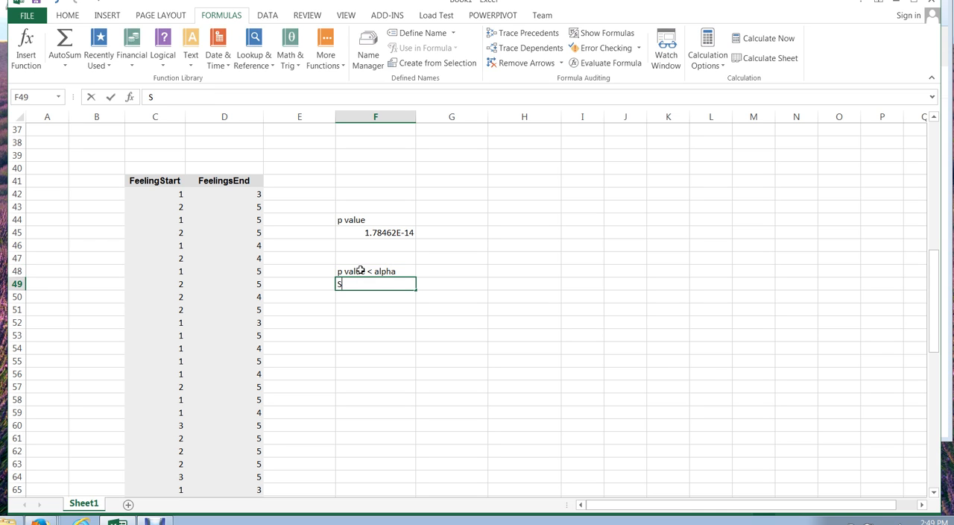
pyautogui.write('SIG')
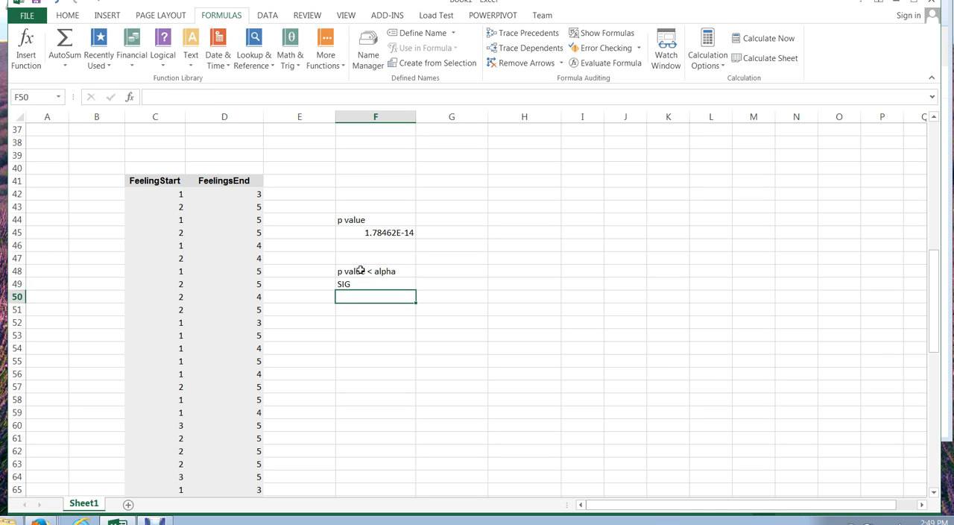
pyautogui.press('Down')
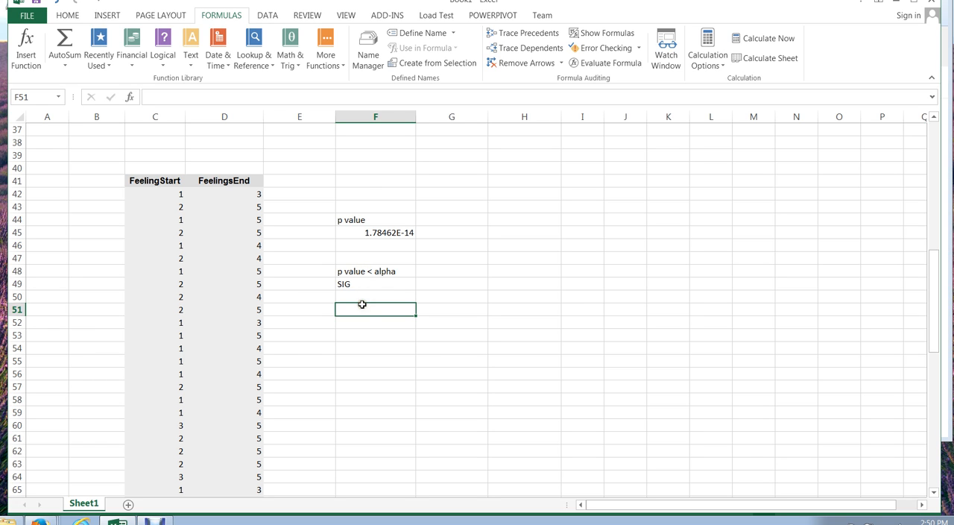
# Enter 'alpha = .05' beneath SIG and reselect the p-value result in F45.
pyautogui.write('alpha')
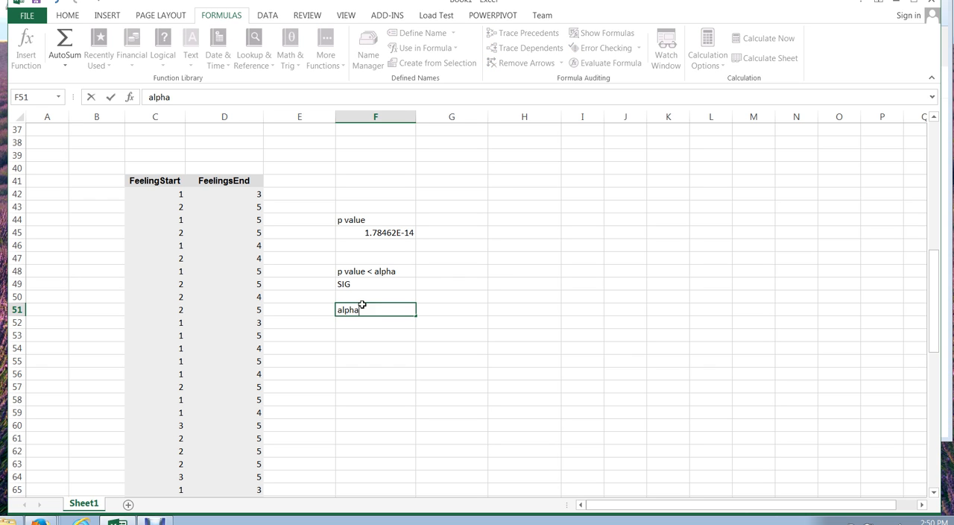
pyautogui.write('= .05')
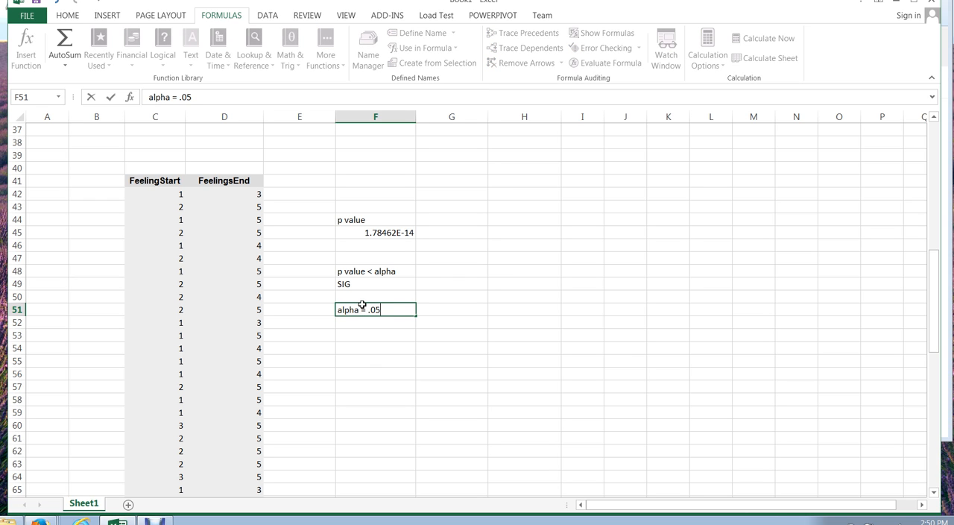
pyautogui.press('Enter')
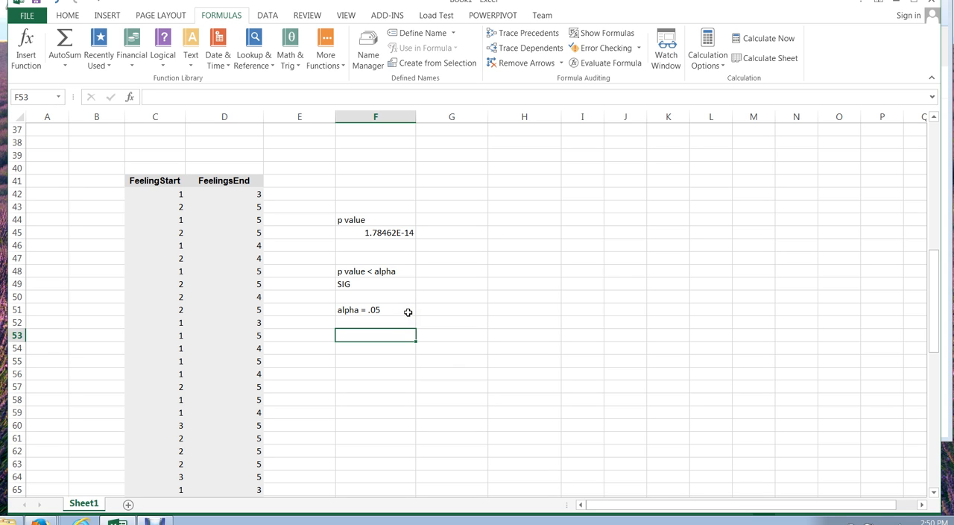
pyautogui.moveTo(388, 283)
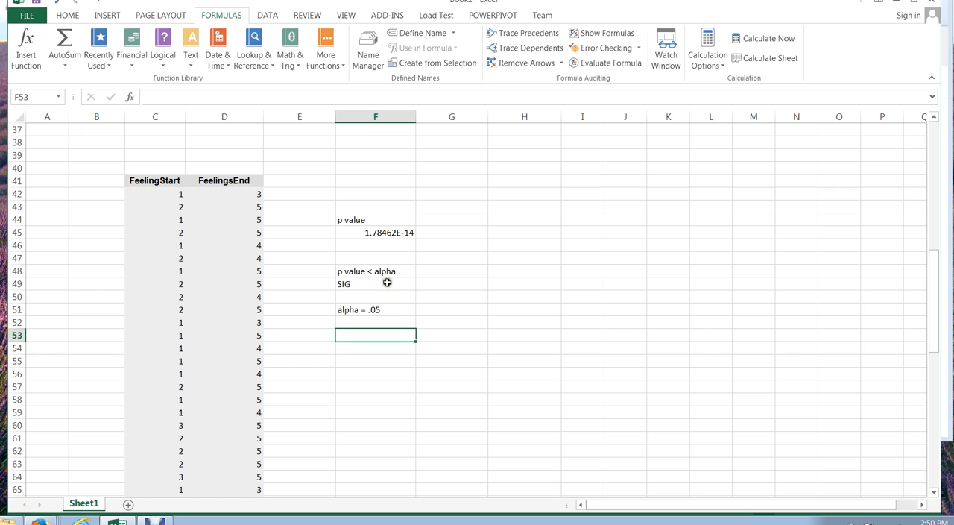
pyautogui.click(375, 233)
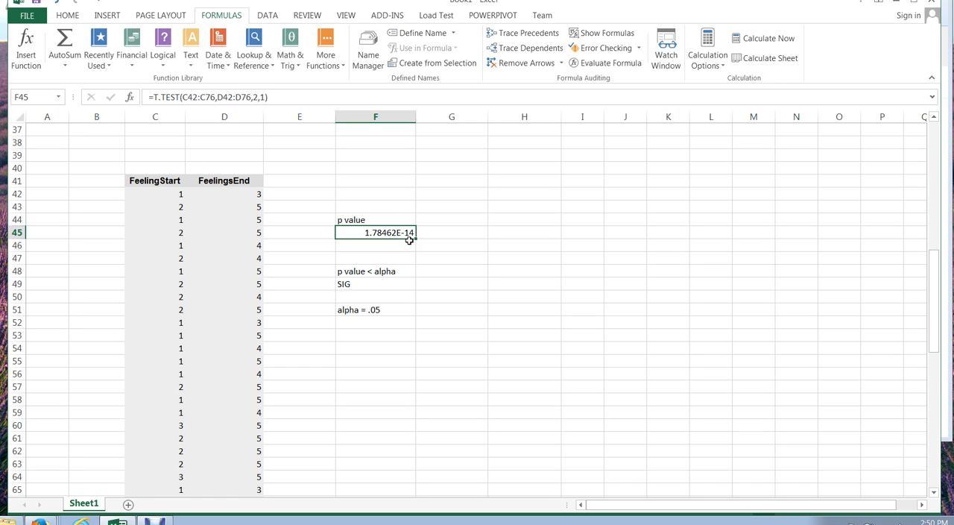
# Write '0 < .05' in F54 with 'SIG' two rows below it.
pyautogui.click(376, 349)
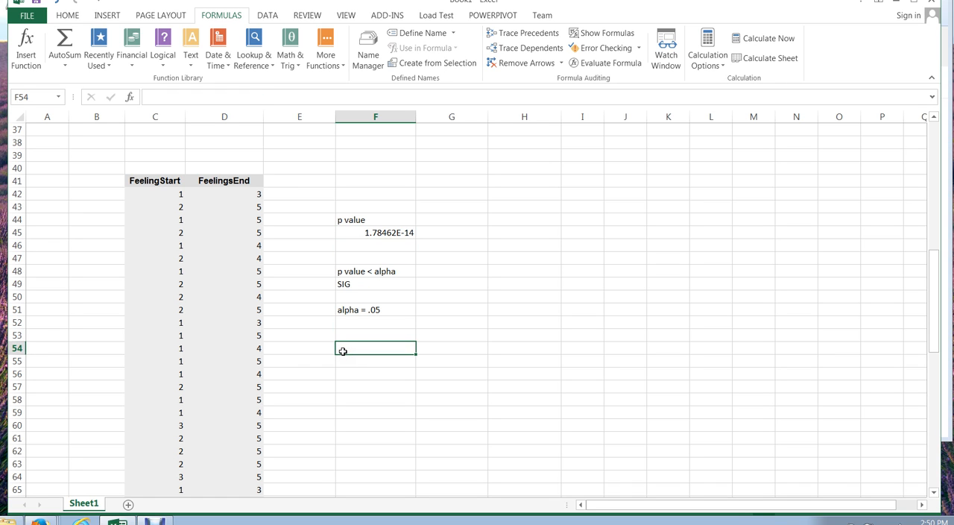
pyautogui.write('0 < .')
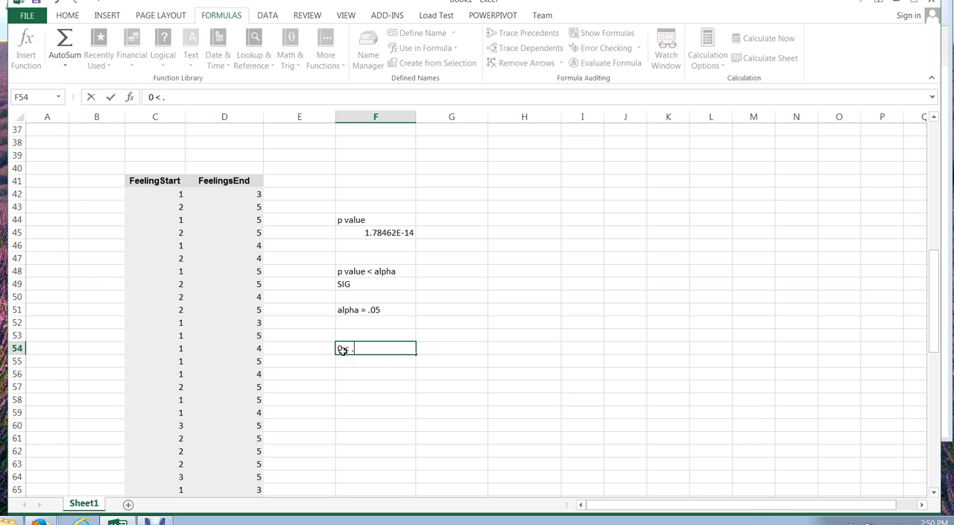
pyautogui.write('S')
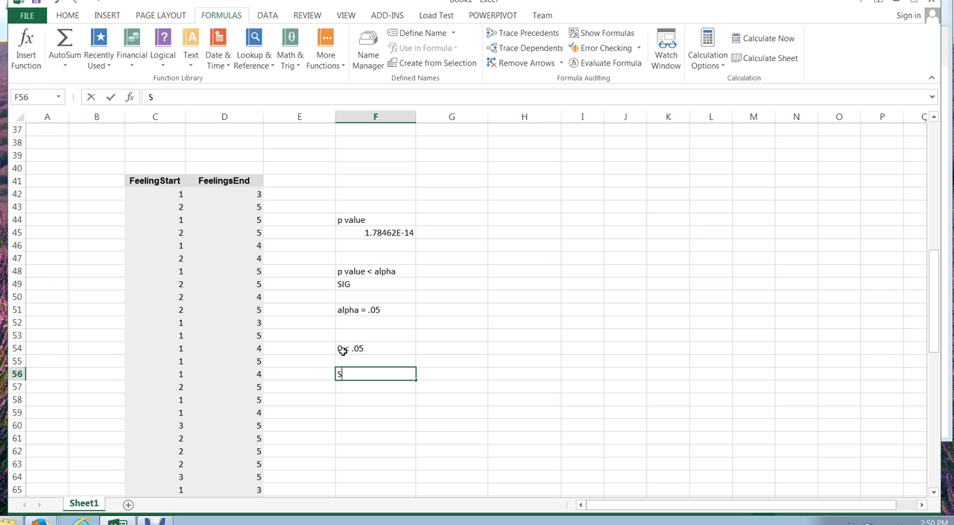
pyautogui.write('IG')
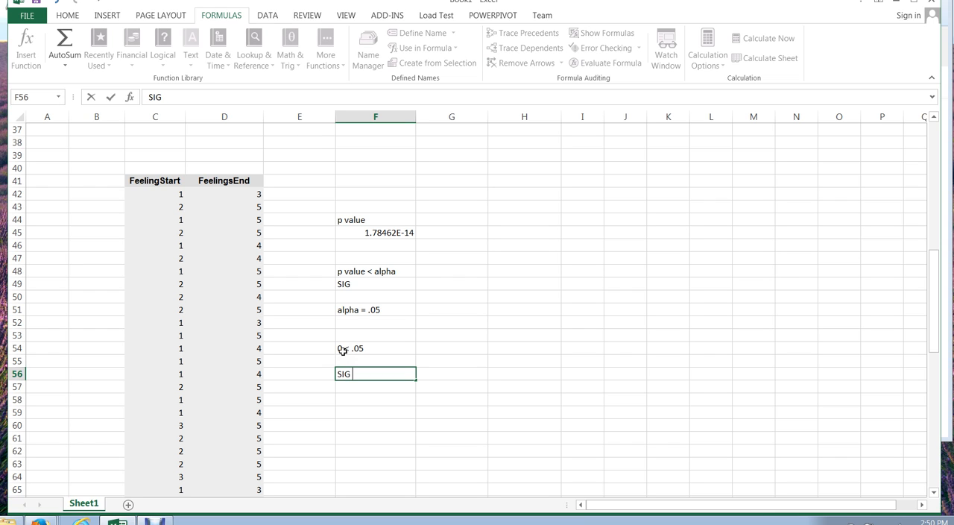